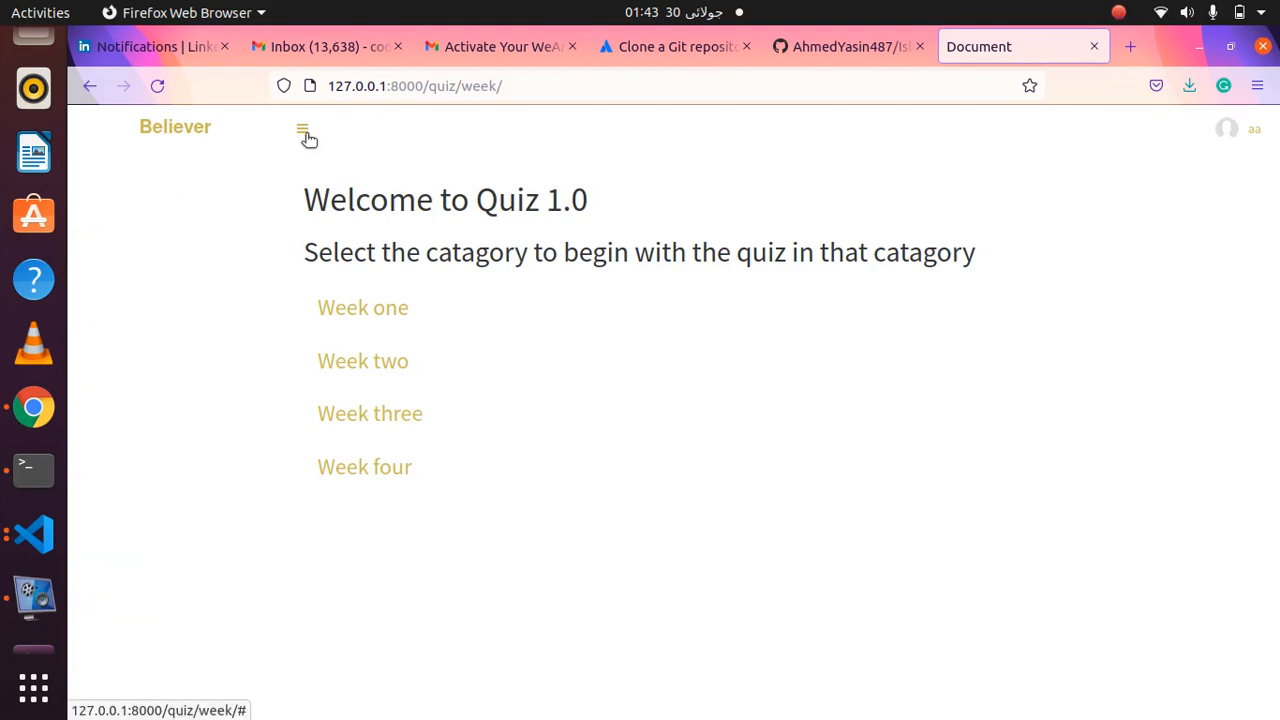
pyautogui.moveTo(510, 230)
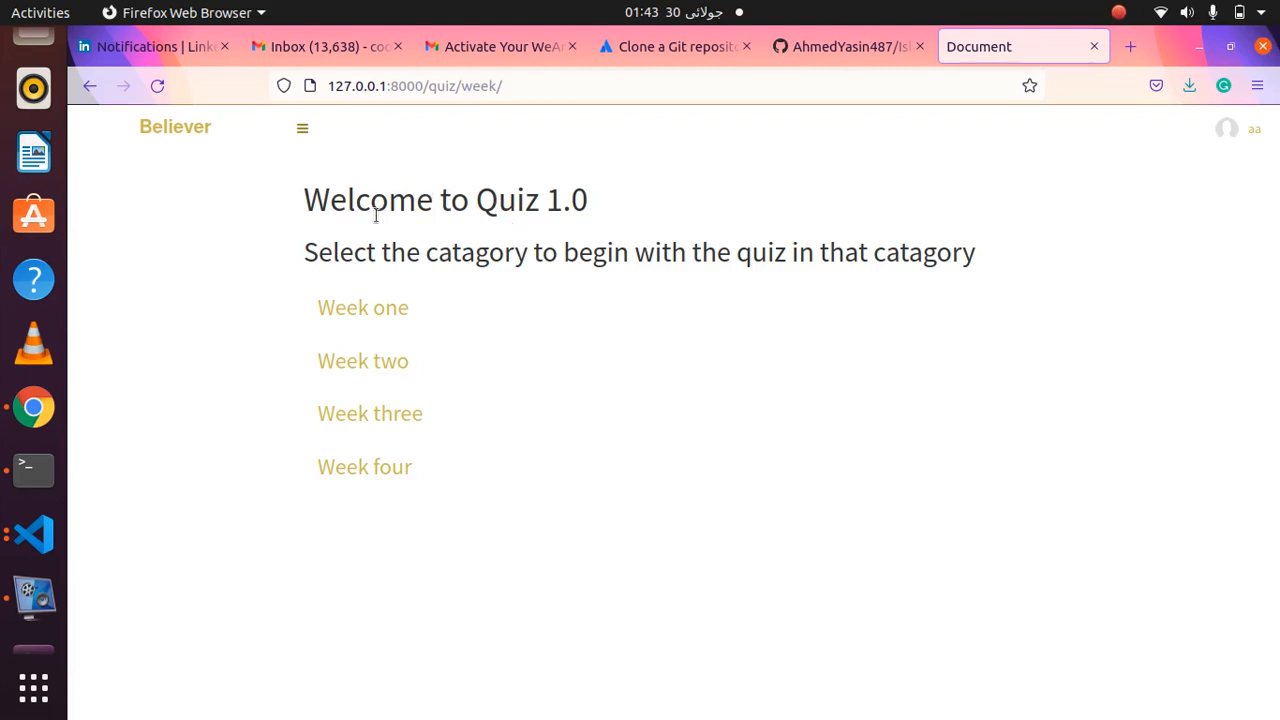
pyautogui.moveTo(388, 320)
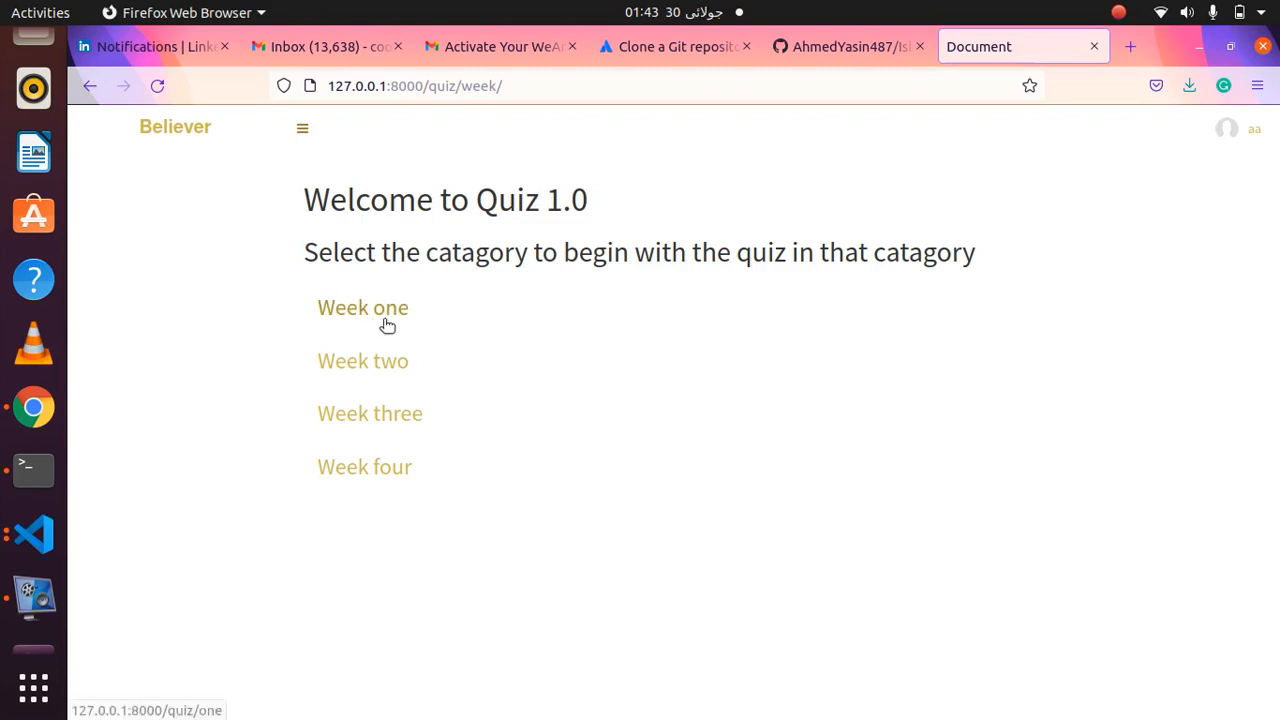
pyautogui.moveTo(278, 420)
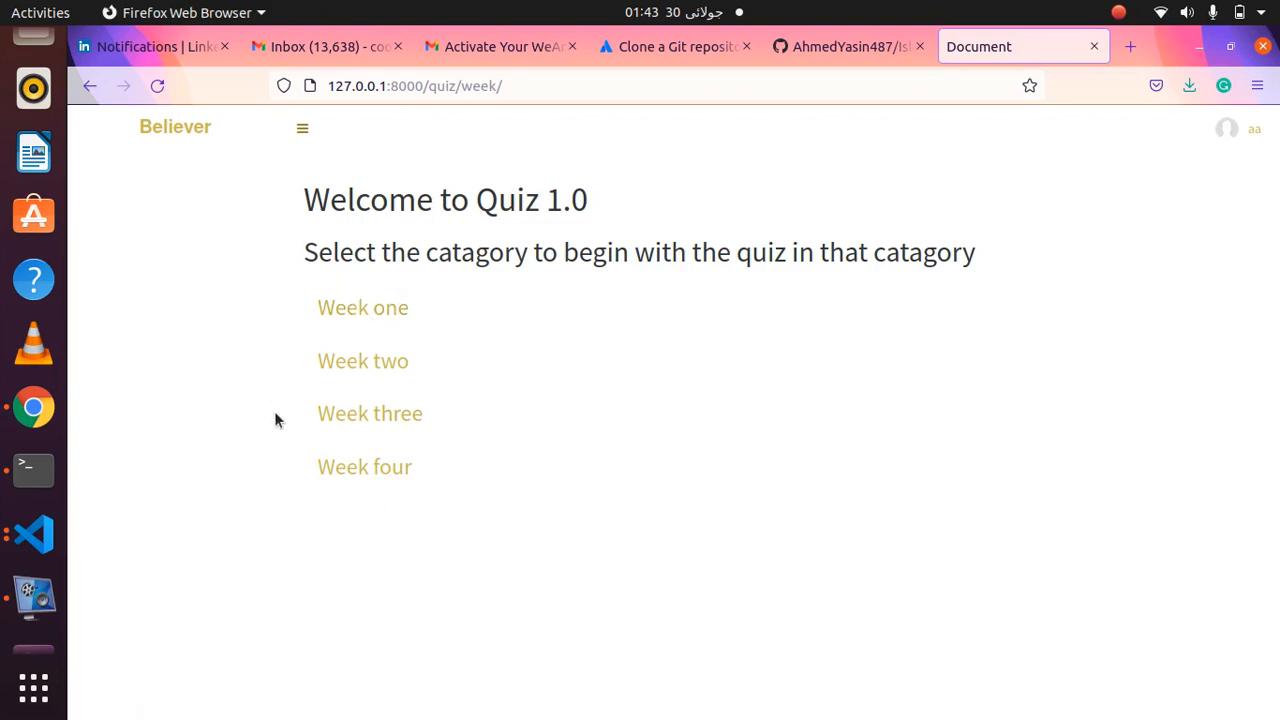
pyautogui.moveTo(456, 292)
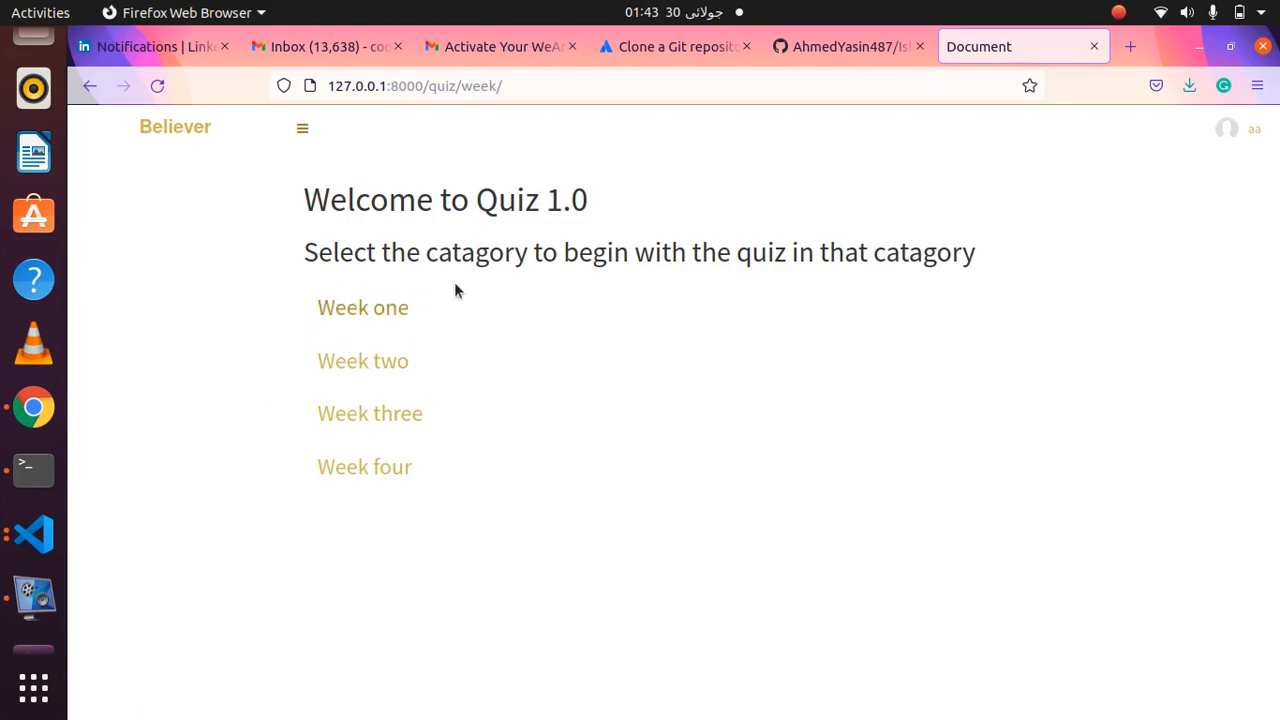
pyautogui.moveTo(362, 308)
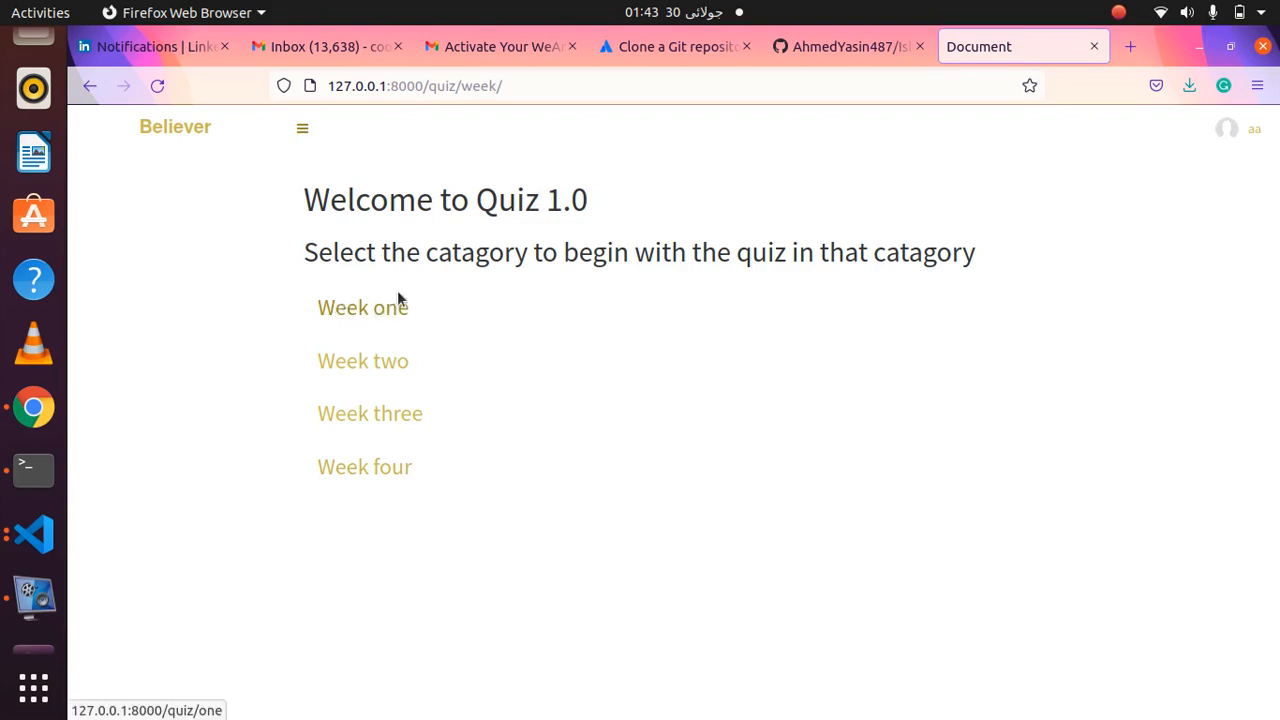
pyautogui.moveTo(376, 316)
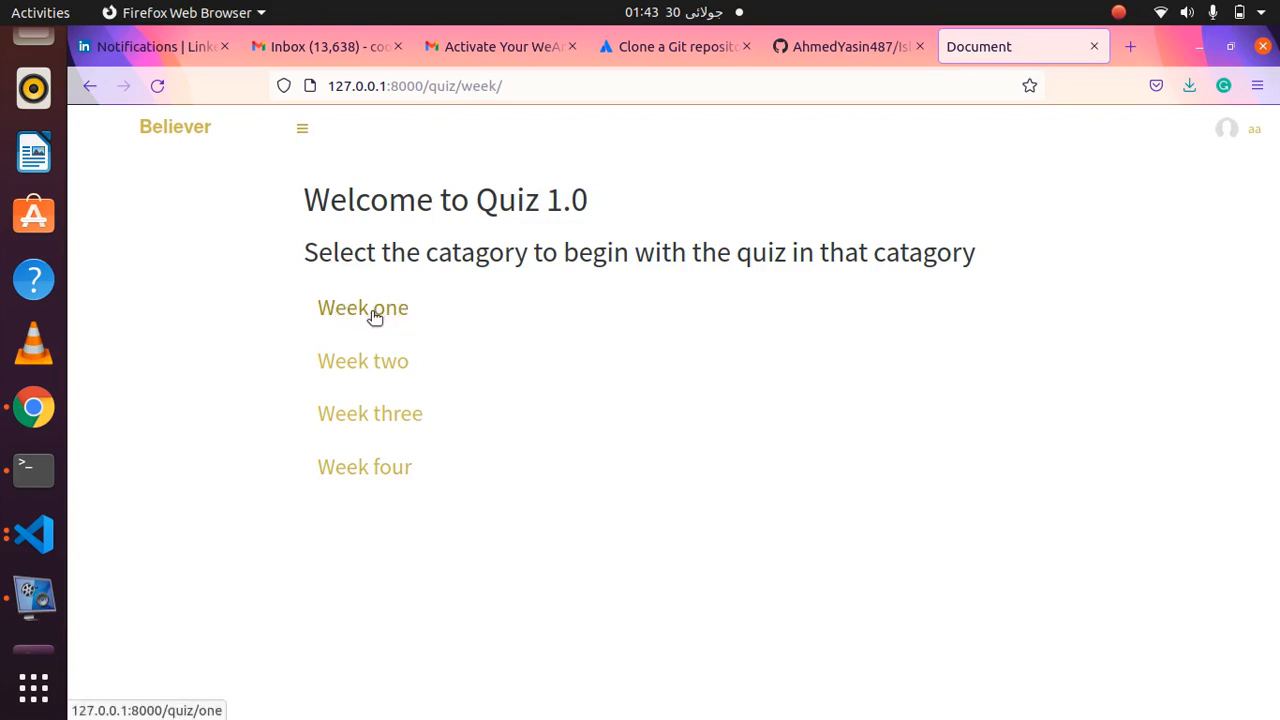
# - Start the Week one quiz and hide the navigation sidebar to widen it
pyautogui.click(362, 308)
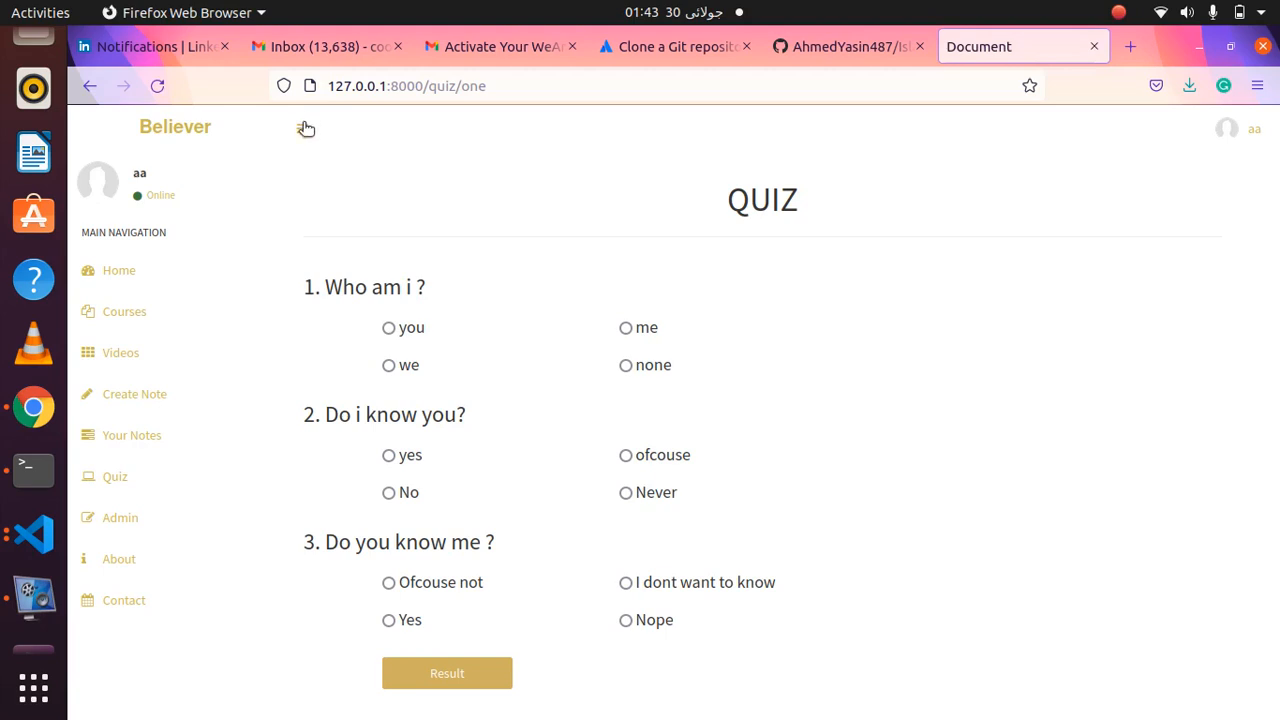
pyautogui.click(304, 128)
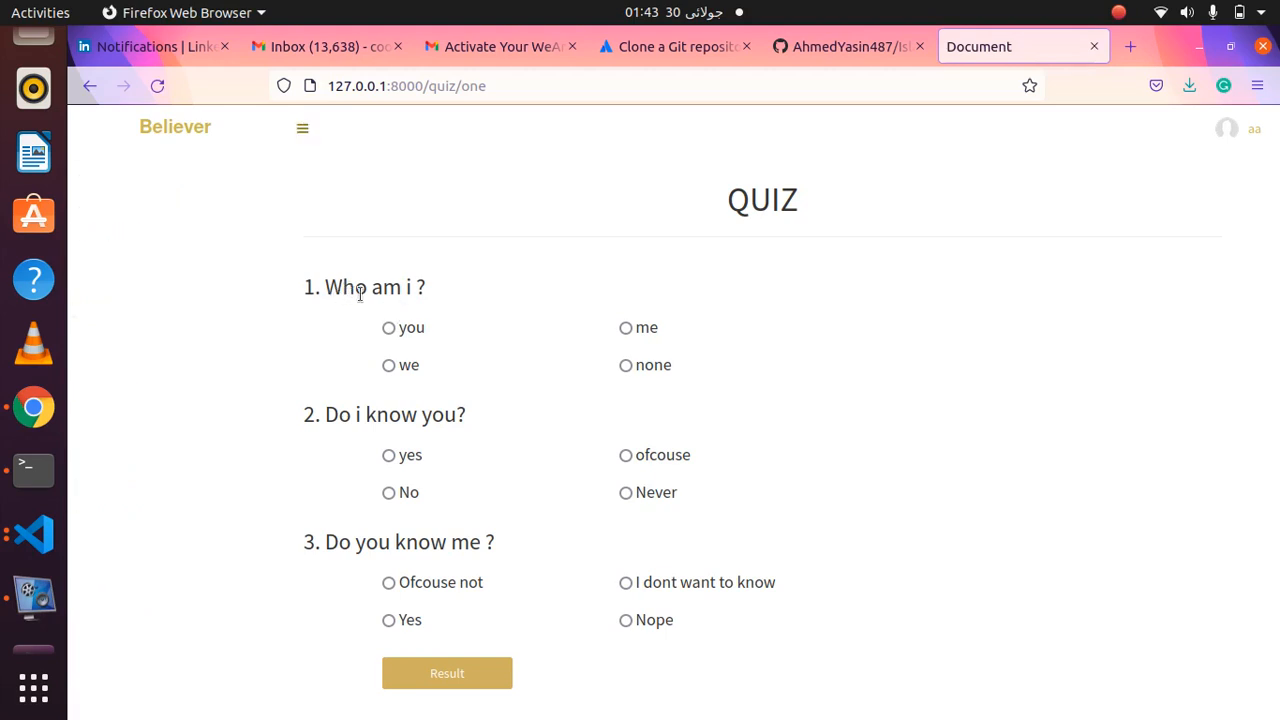
# - Answer the three questions with me, yes and Yes
pyautogui.click(624, 328)
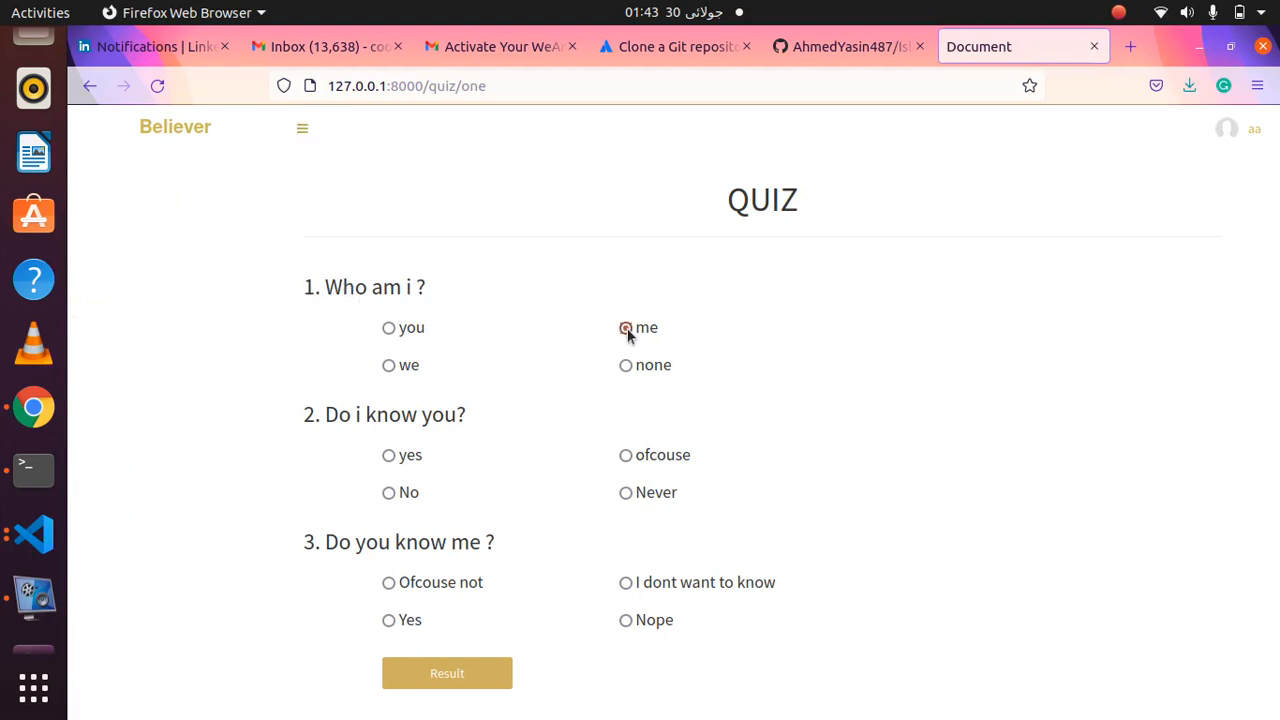
pyautogui.click(624, 328)
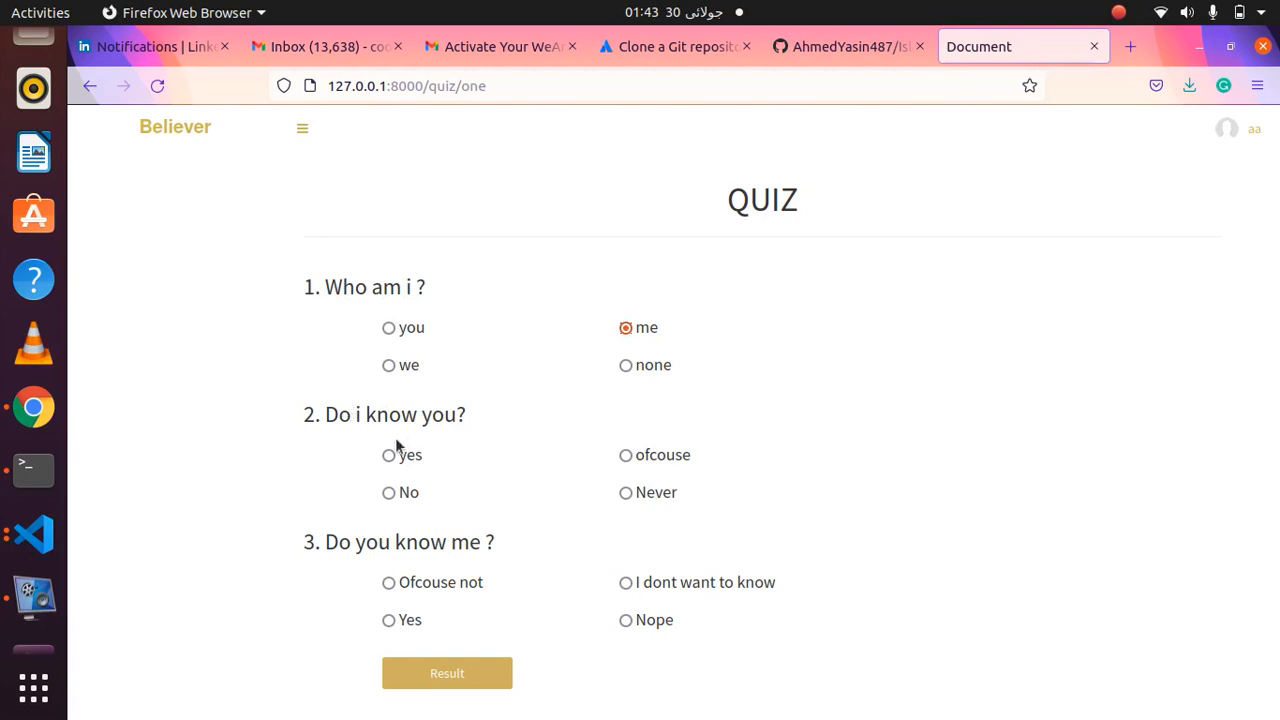
pyautogui.click(388, 456)
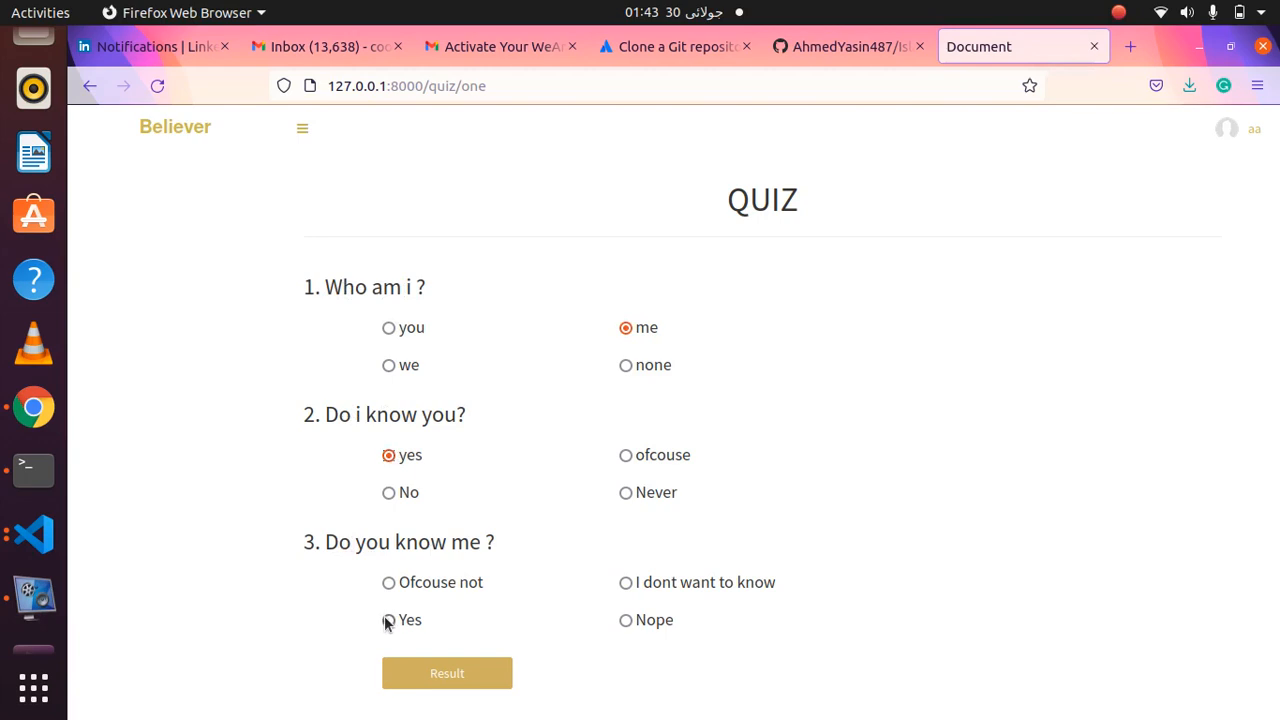
pyautogui.click(388, 620)
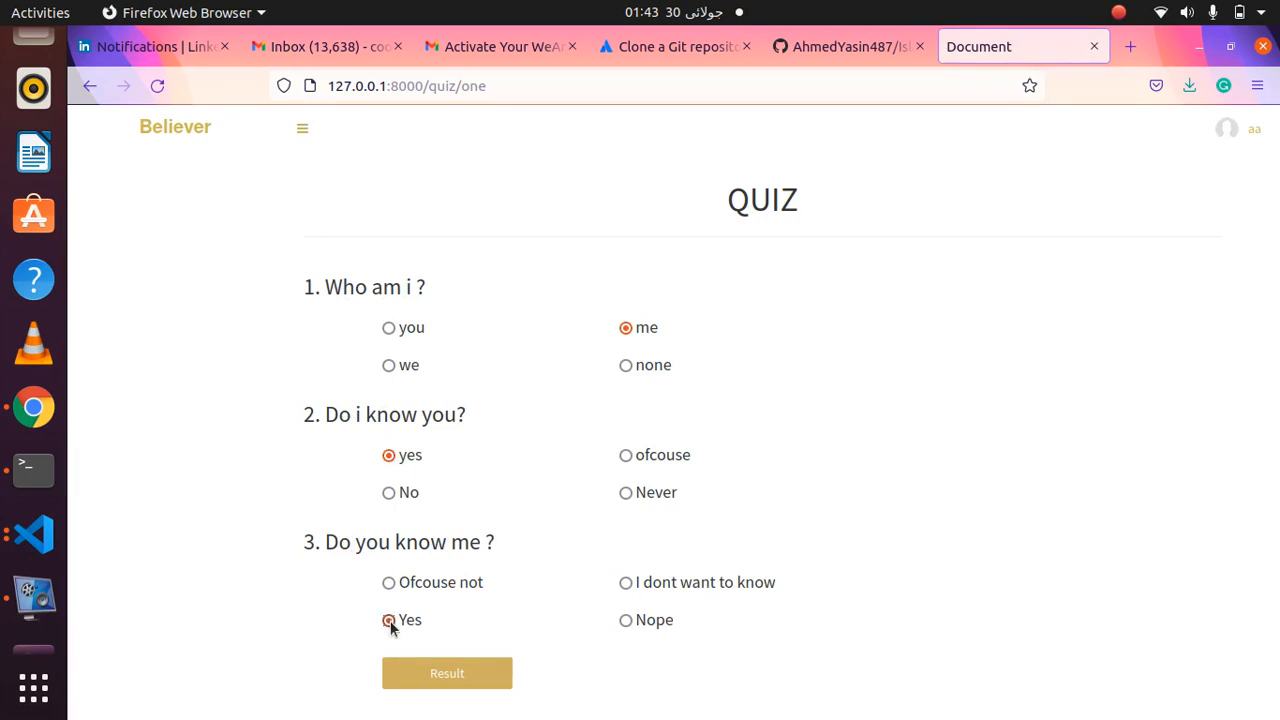
# - Submit the answers to get the result page: score 3 / 3, 100.0 % efficiency
pyautogui.click(448, 672)
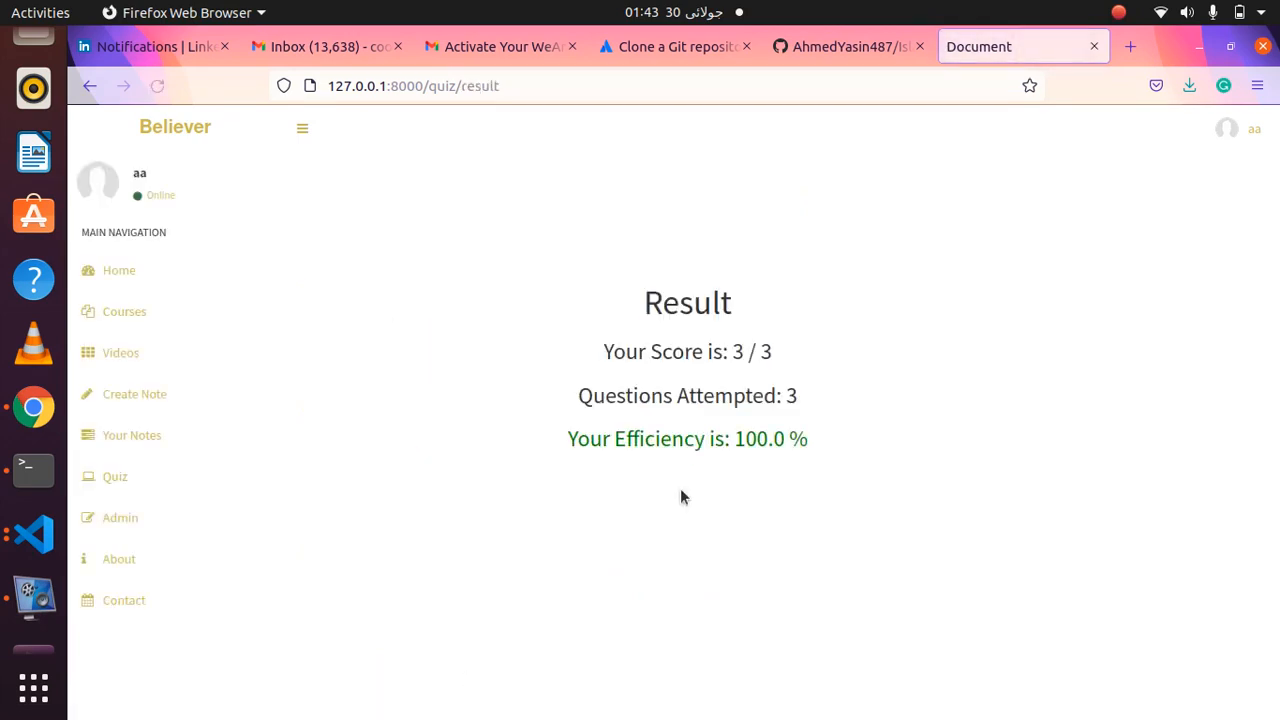
pyautogui.moveTo(824, 380)
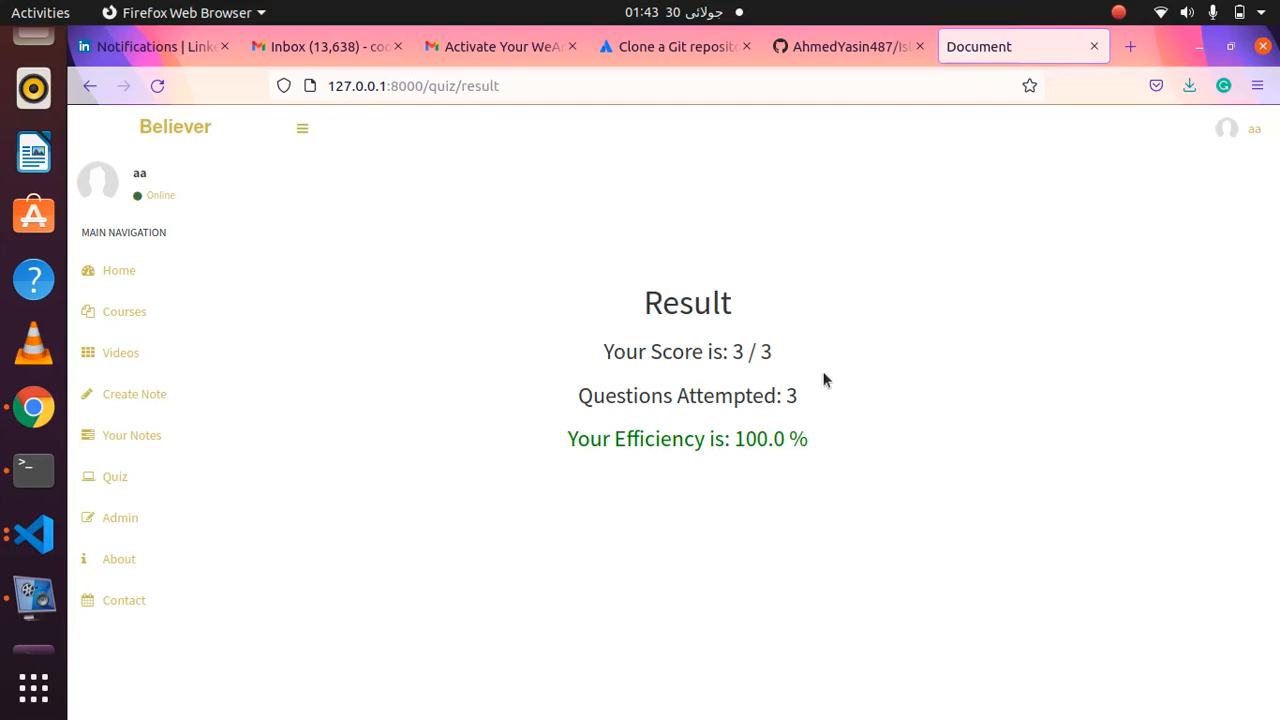
pyautogui.moveTo(640, 358)
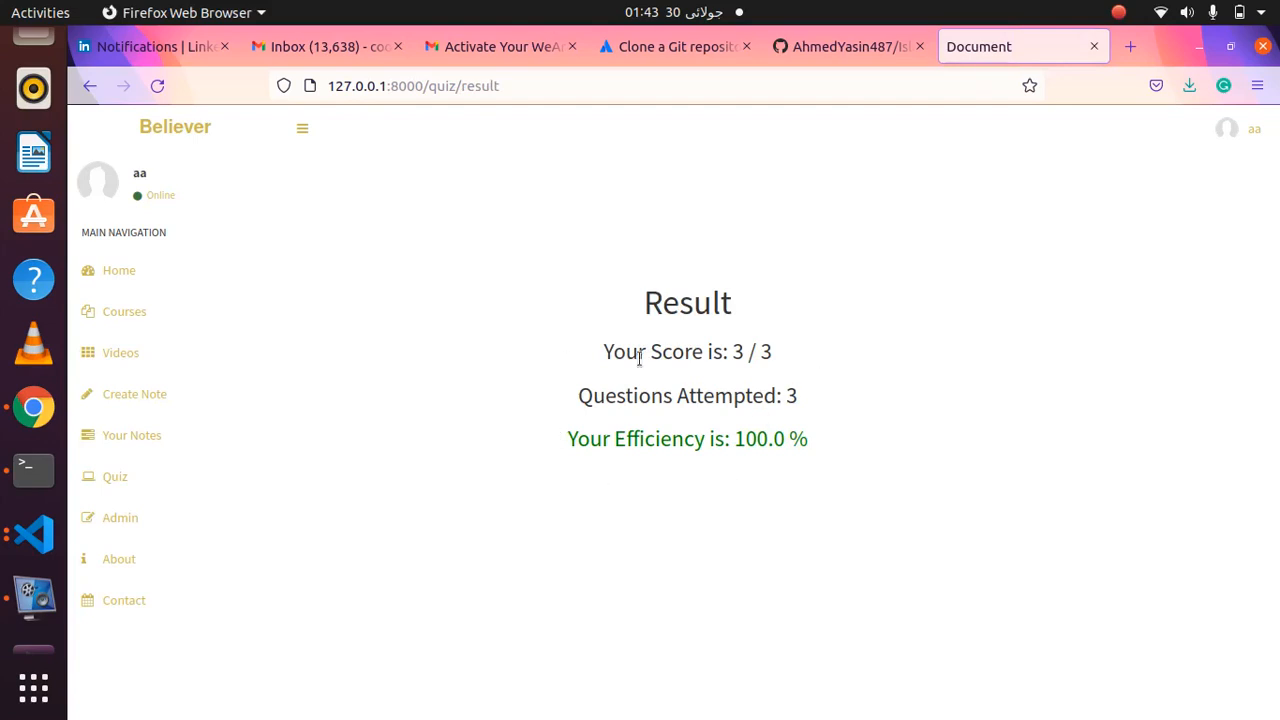